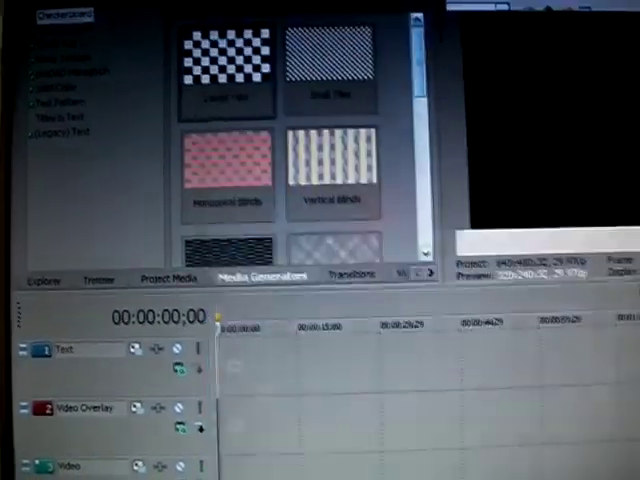
Step: Open the File menu of the empty Vegas project
{"action": "left_click", "coordinate": [172, 281]}
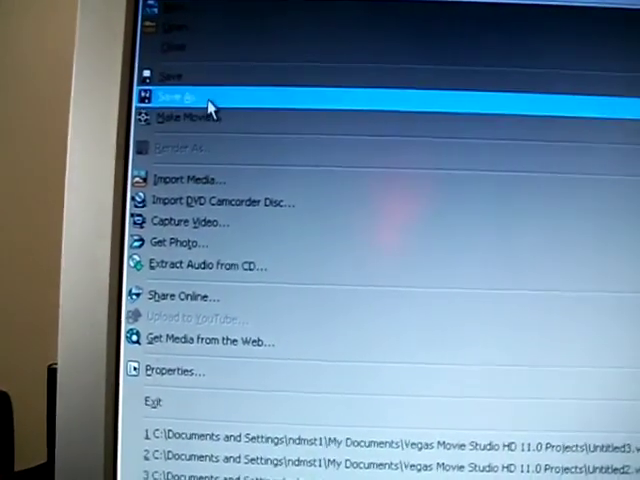
Step: Choose Save As and begin typing the project name 'nam'
{"action": "left_click", "coordinate": [178, 96]}
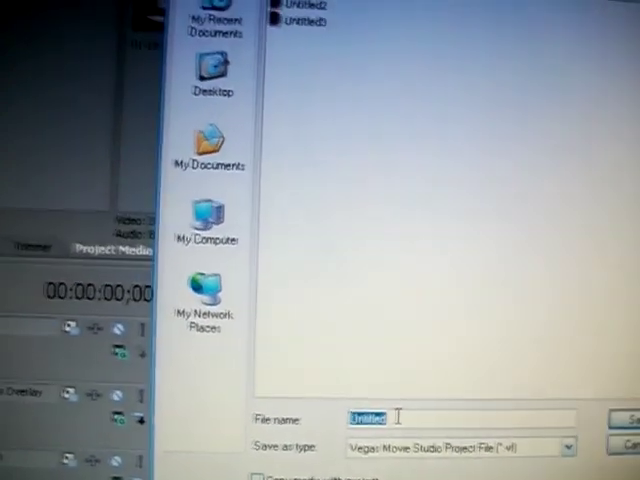
{"action": "type", "text": "nam"}
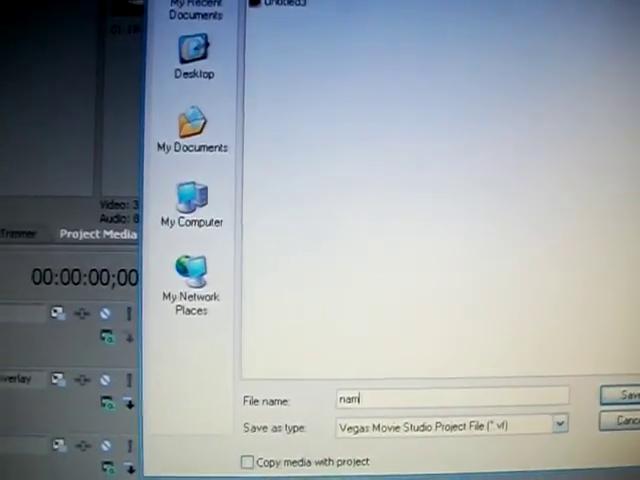